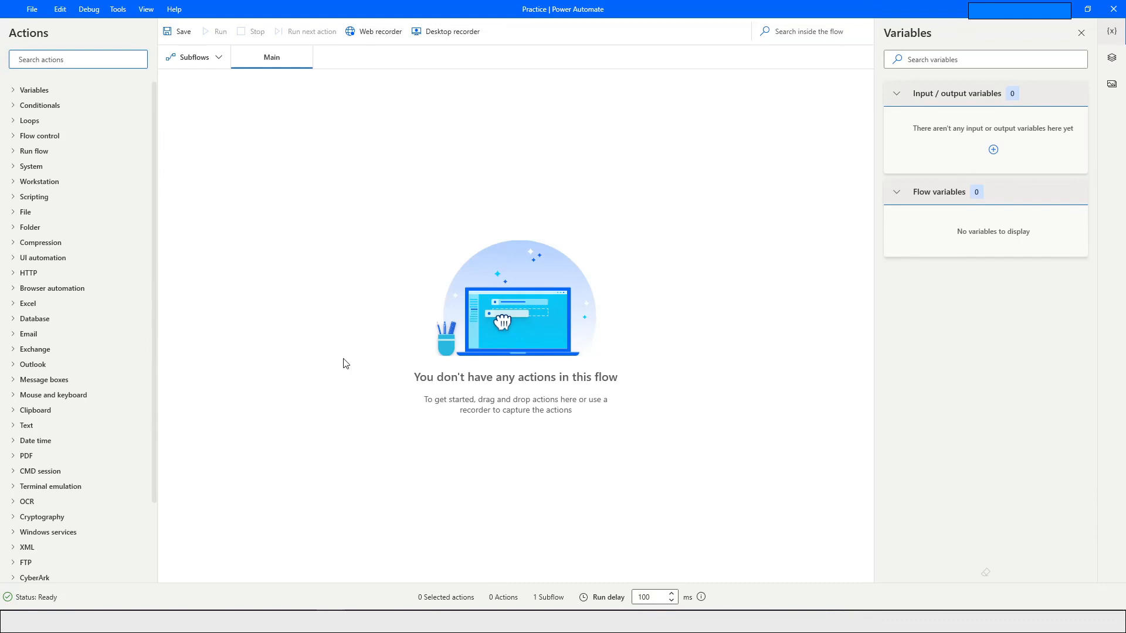
Search the actions list for 'launch new' to show the Launch new Chrome actions.
left_click(72, 58)
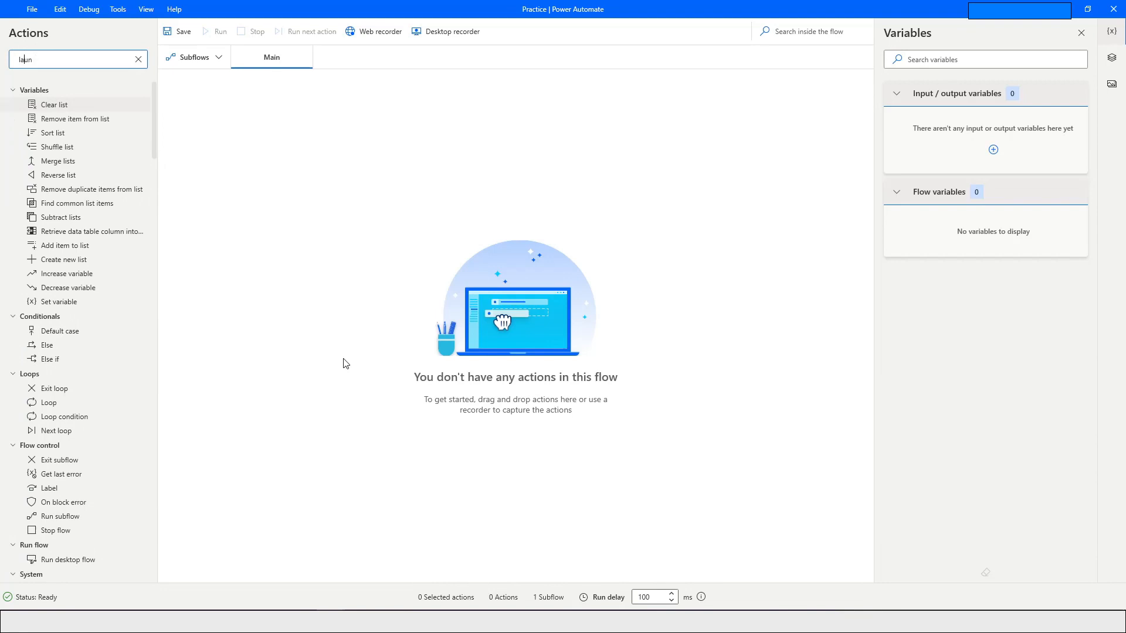
type("launch new")
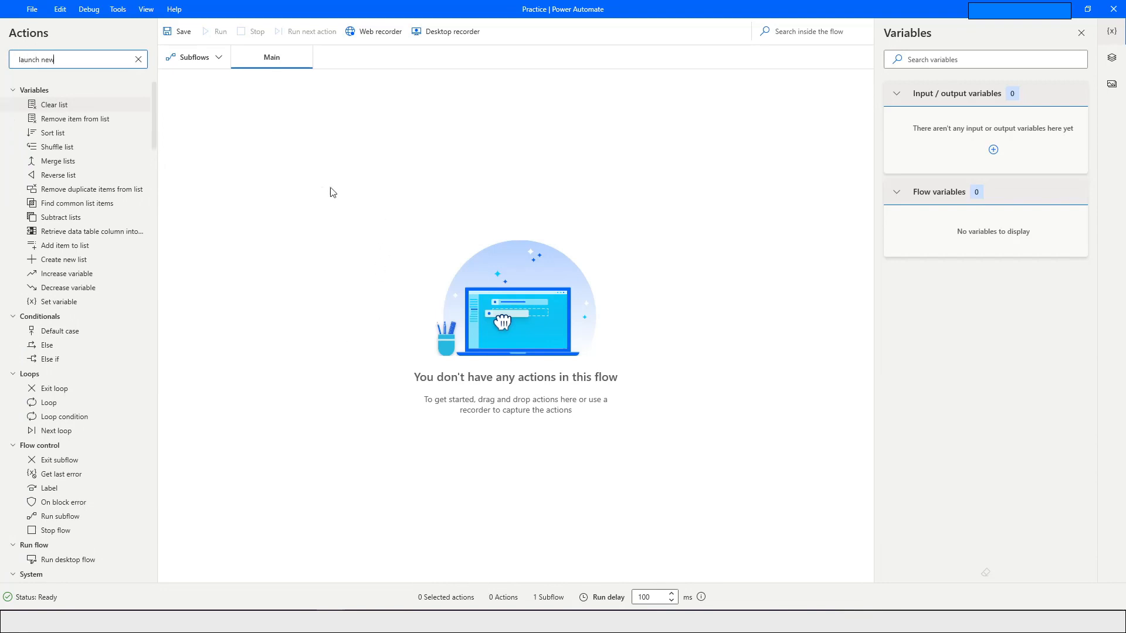
mouse_move(189, 150)
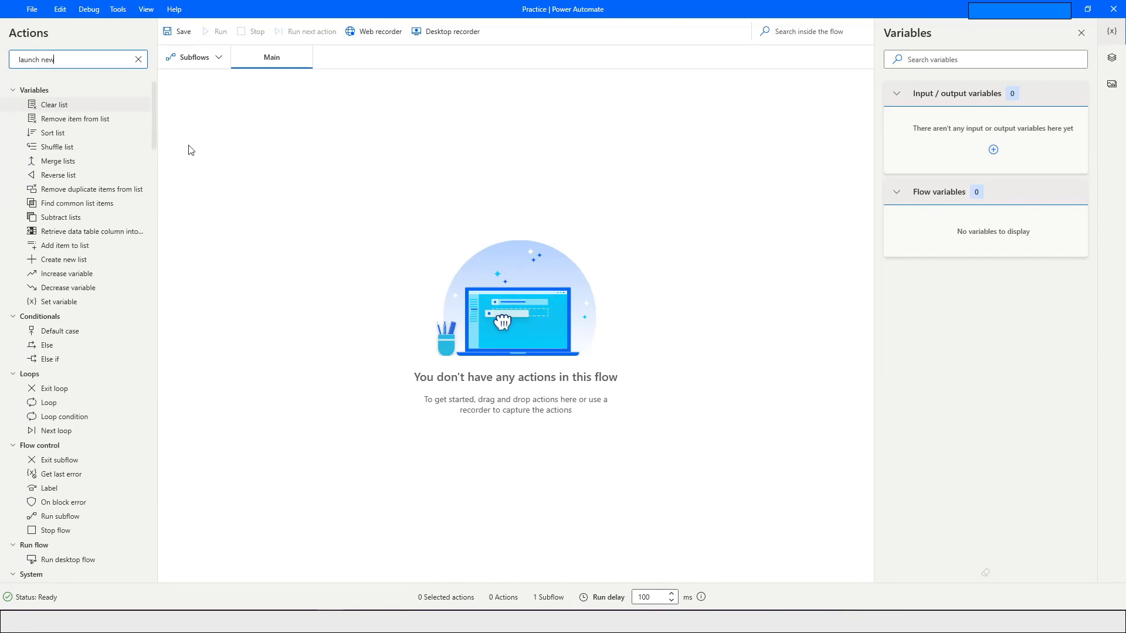
type("launch new")
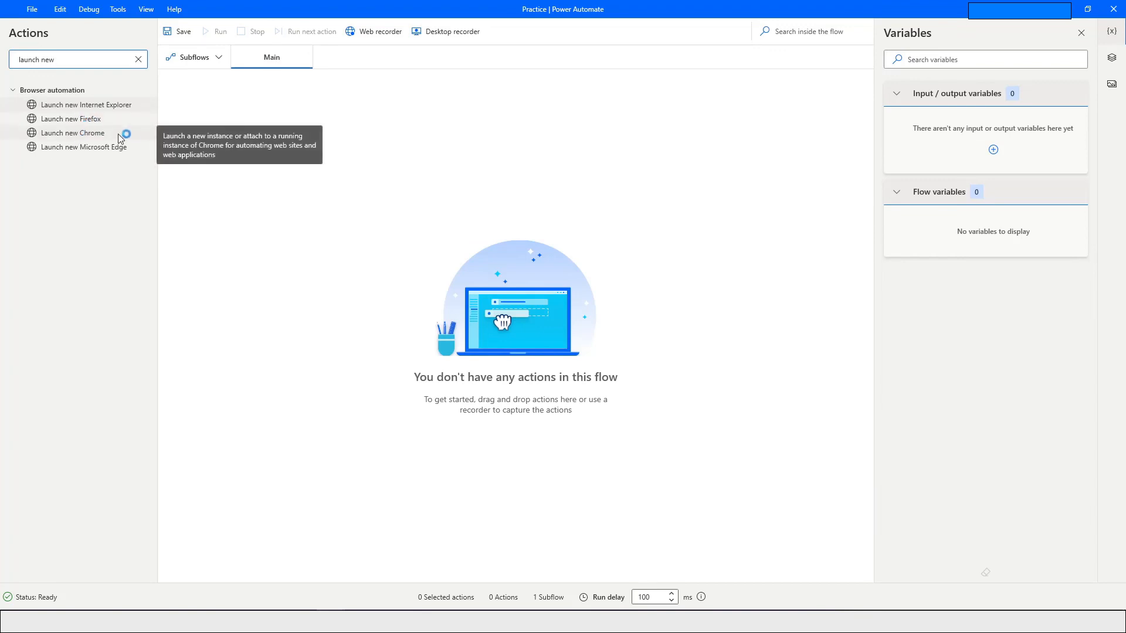
Add Launch new Chrome attaching to the running 'MakeMyTrip' tab by title, stored as Browser.
left_click_drag(72, 133, 220, 125)
type("MakeMyTrip")
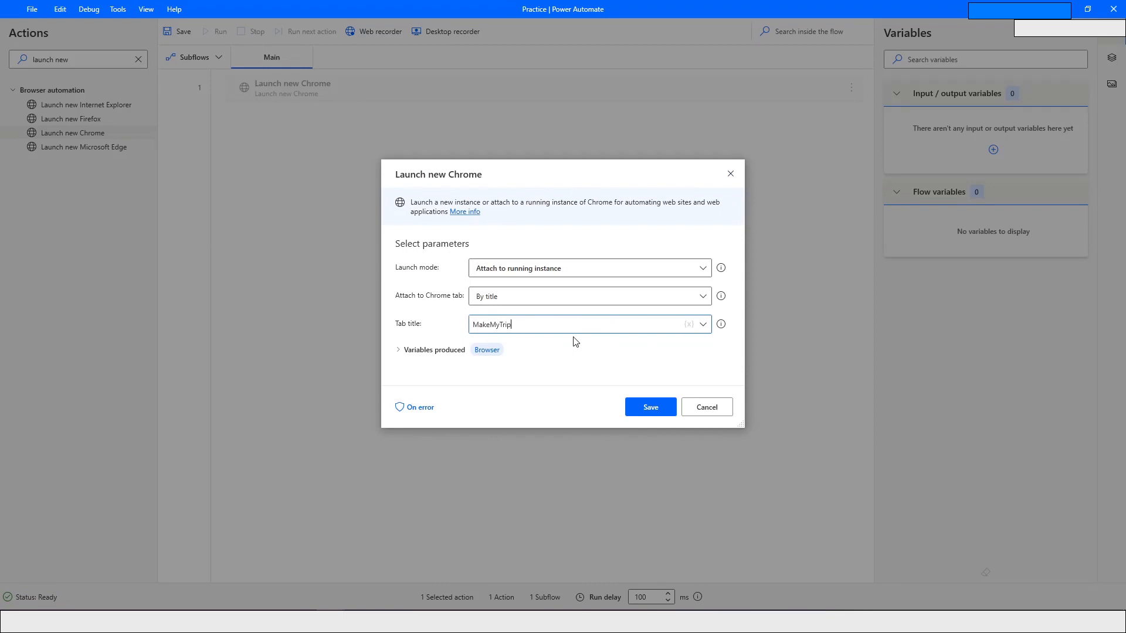
mouse_move(493, 362)
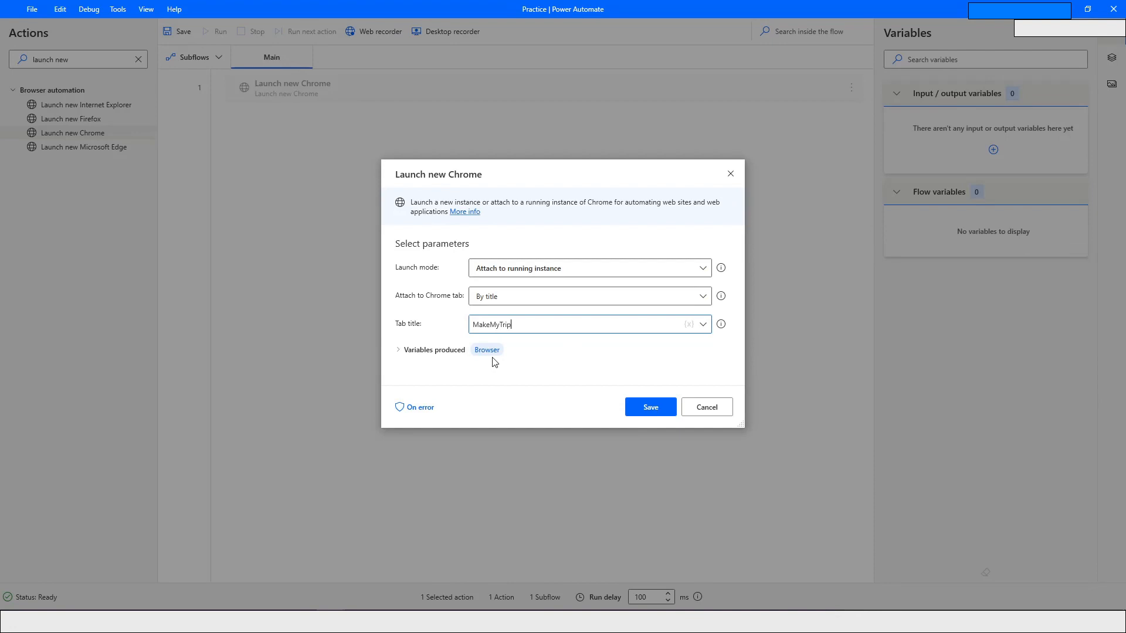
left_click(649, 407)
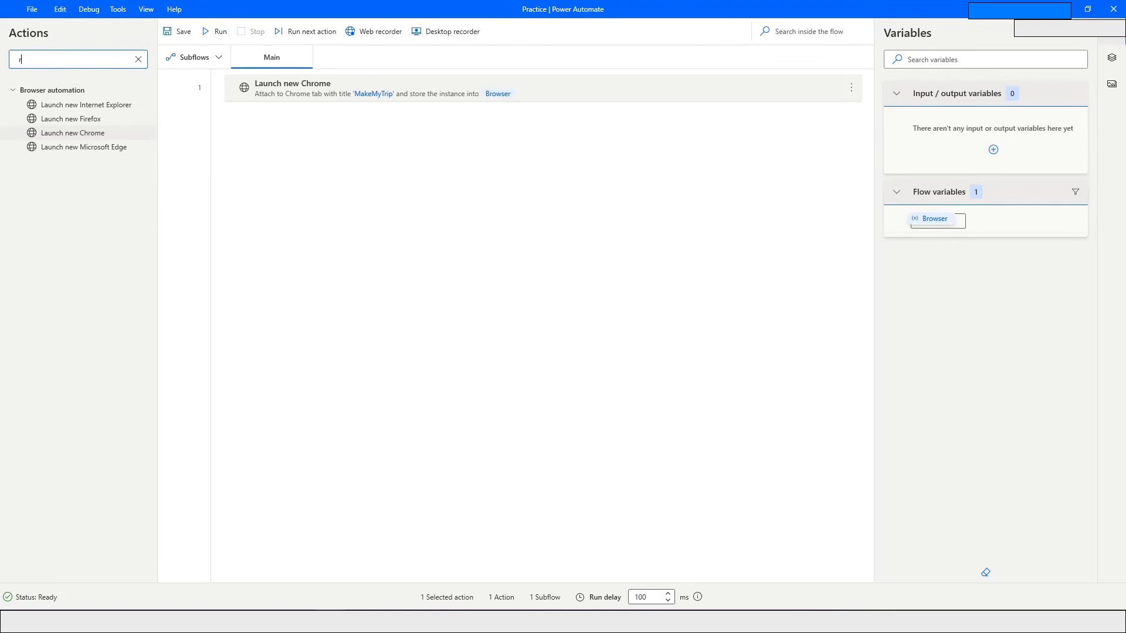
Add Run JavaScript function on web page with the comment replaced by alert("Hello").
type("run java")
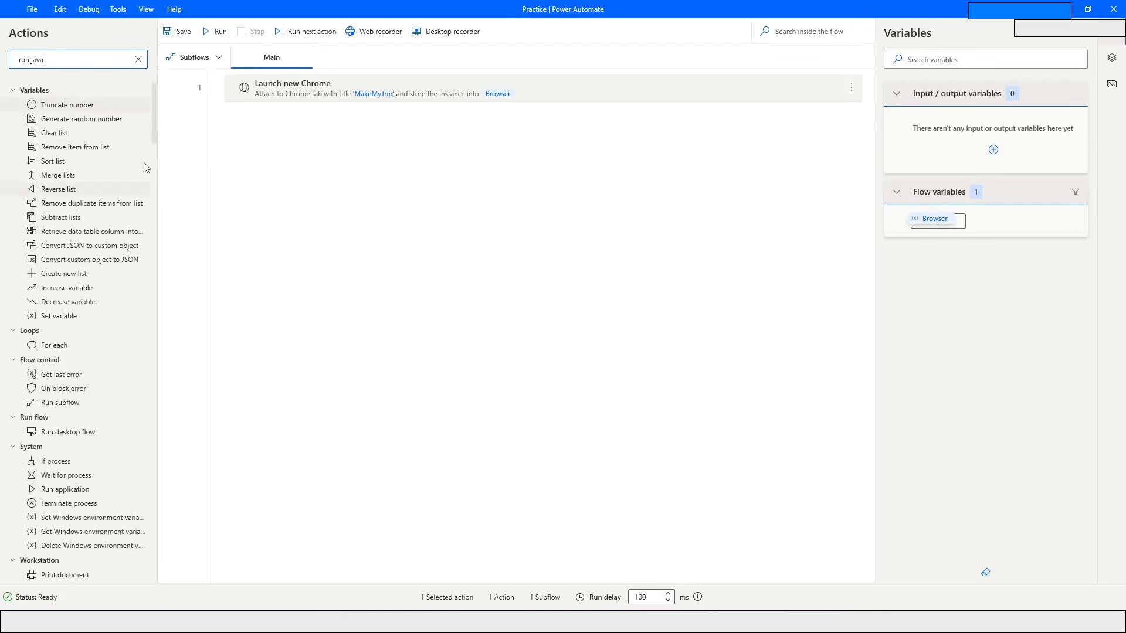
mouse_move(183, 168)
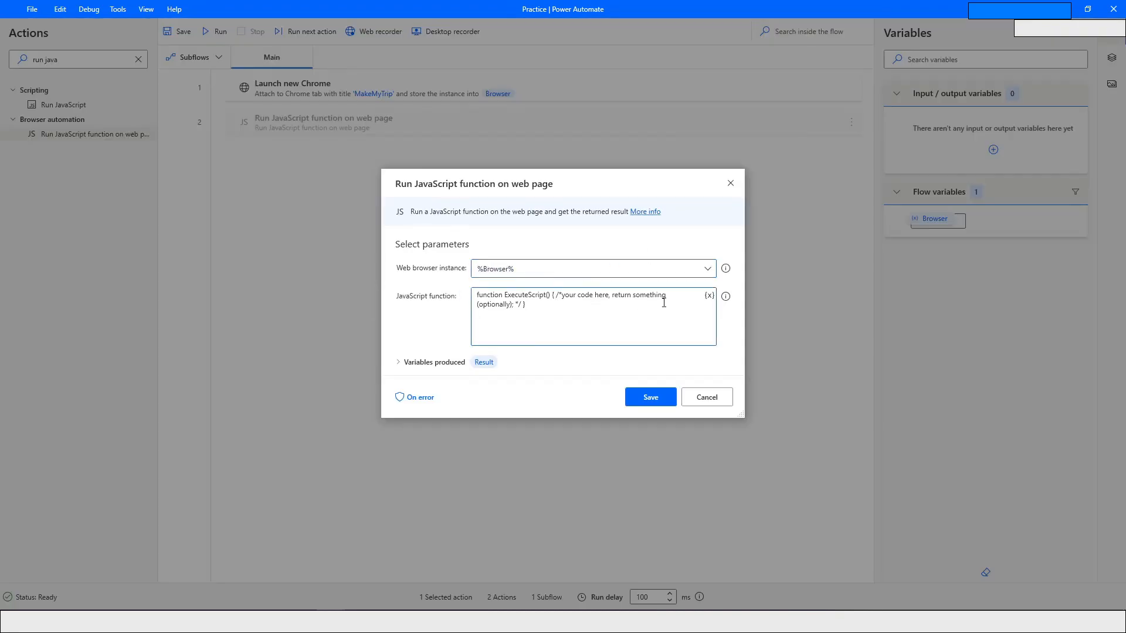
double_click(611, 295)
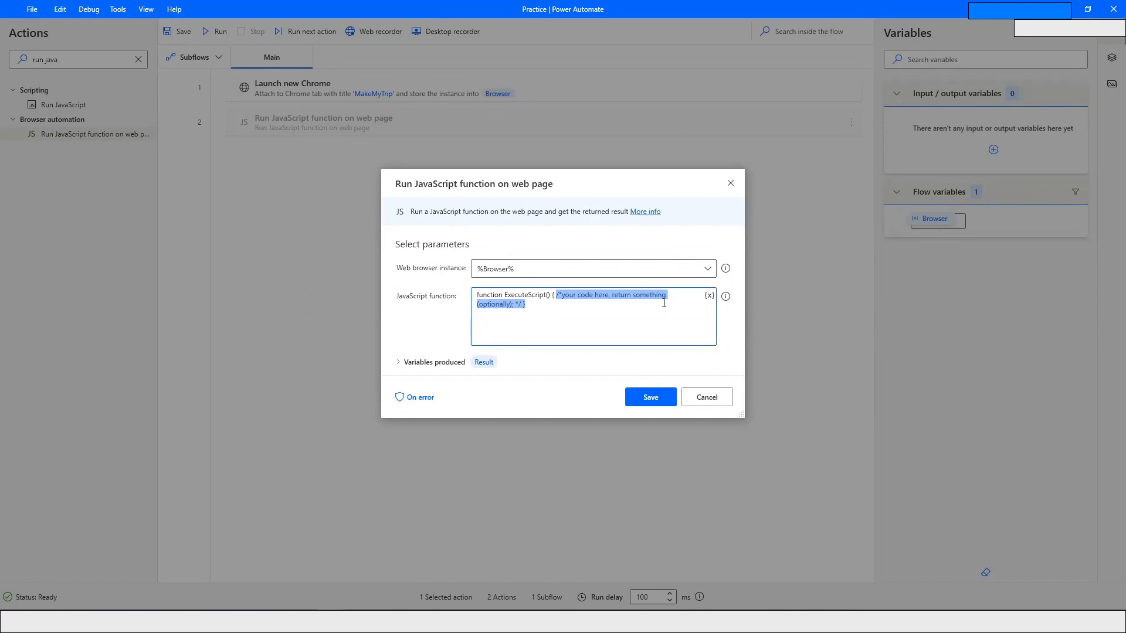
key("Delete")
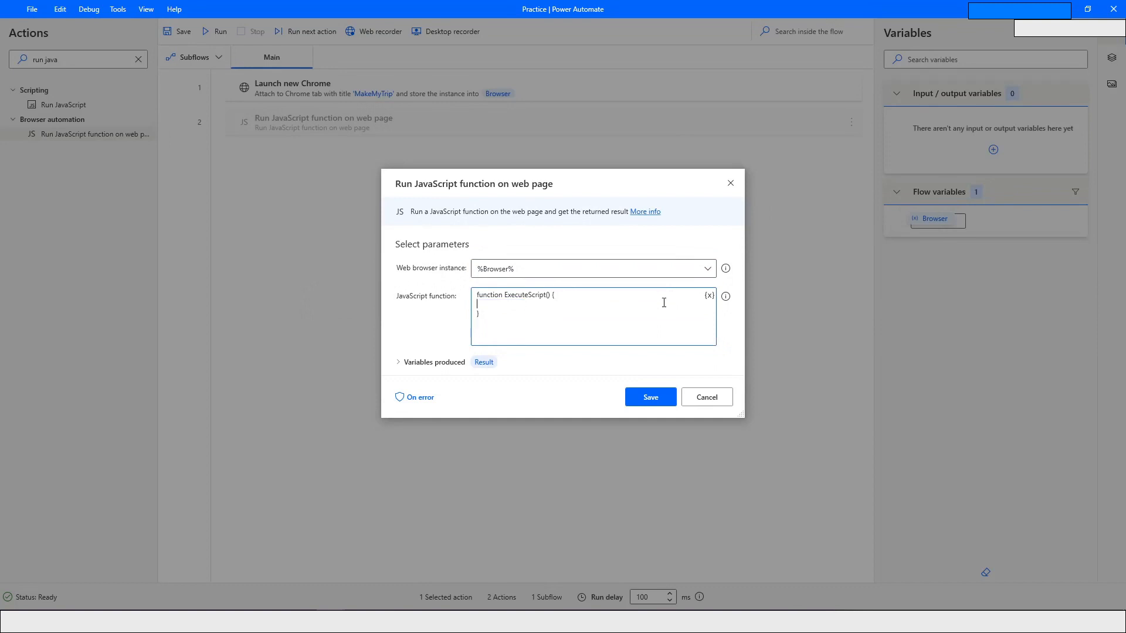
mouse_move(709, 295)
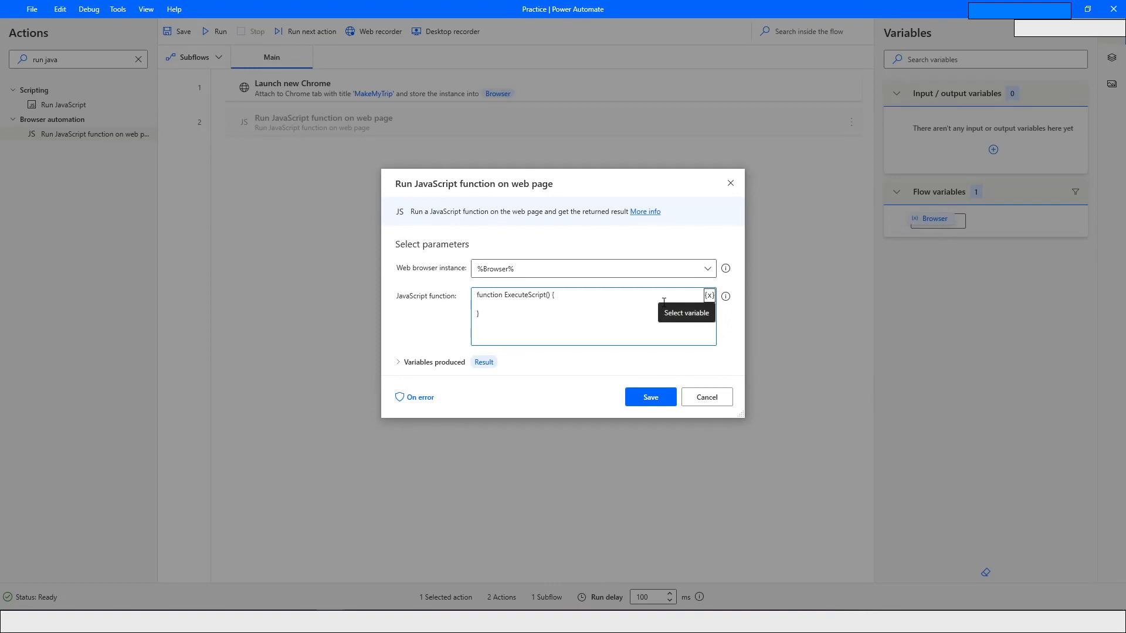
mouse_move(540, 310)
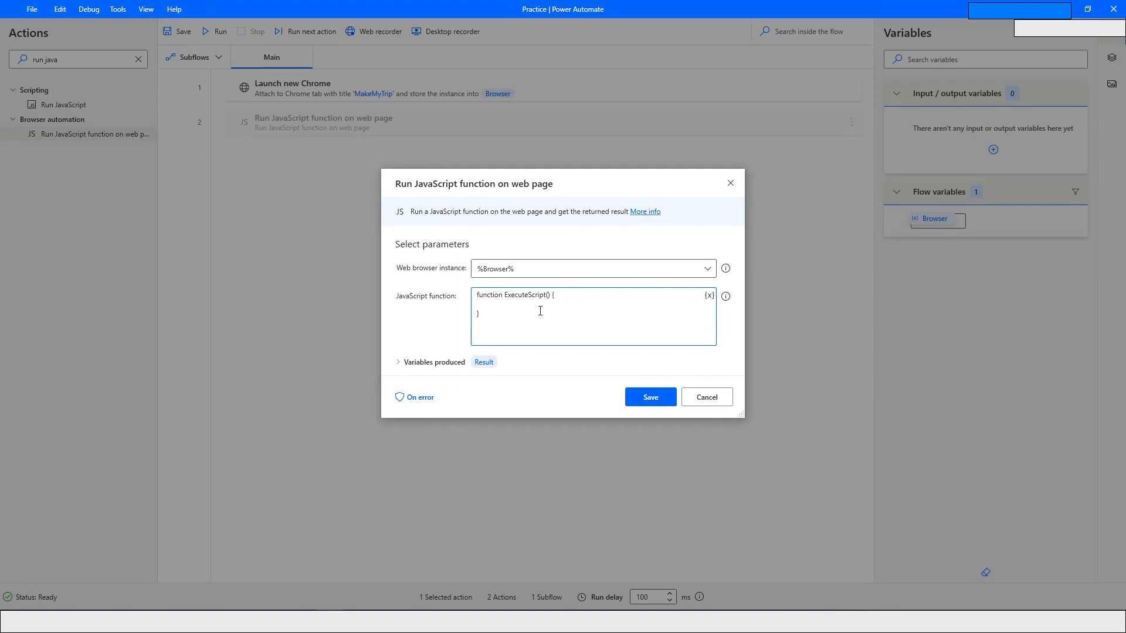
type("alert(")
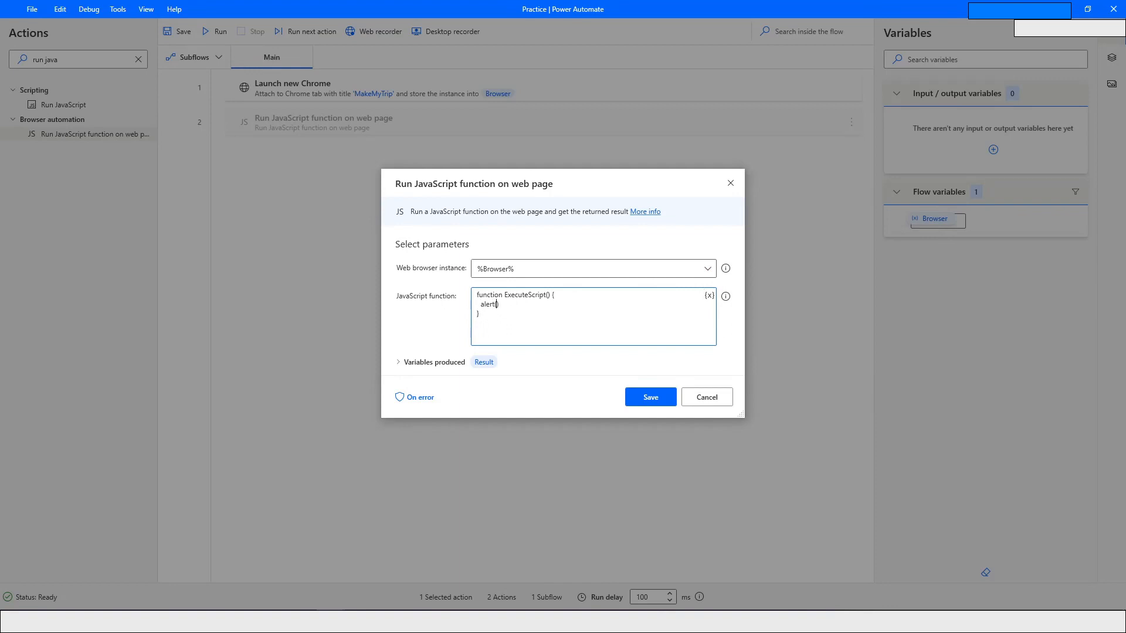
type("(\"He")
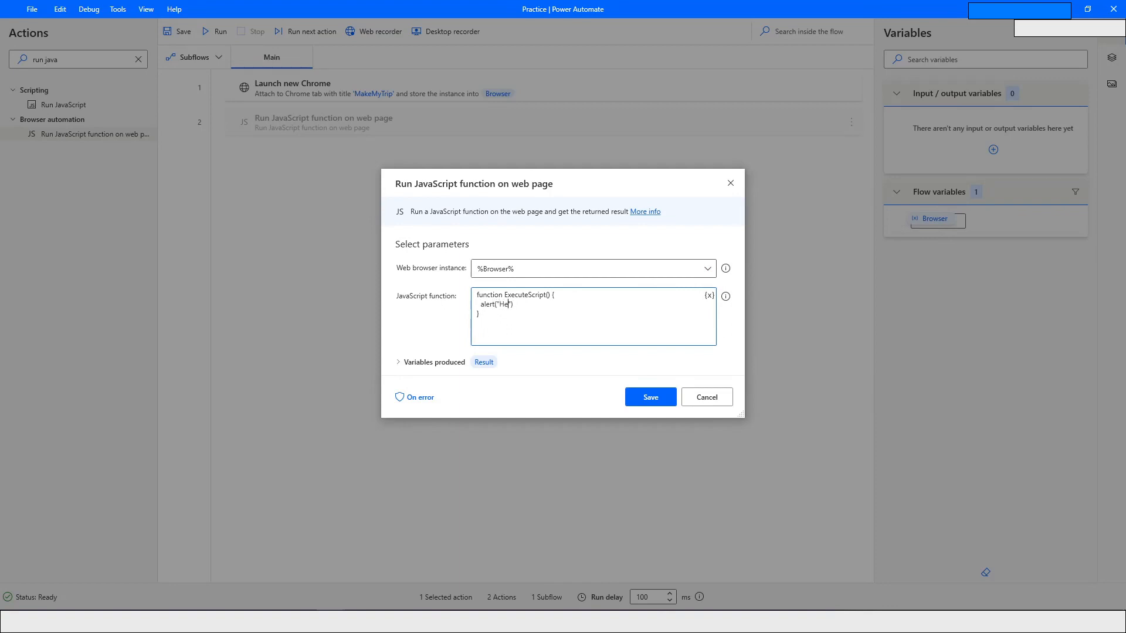
type("llo")
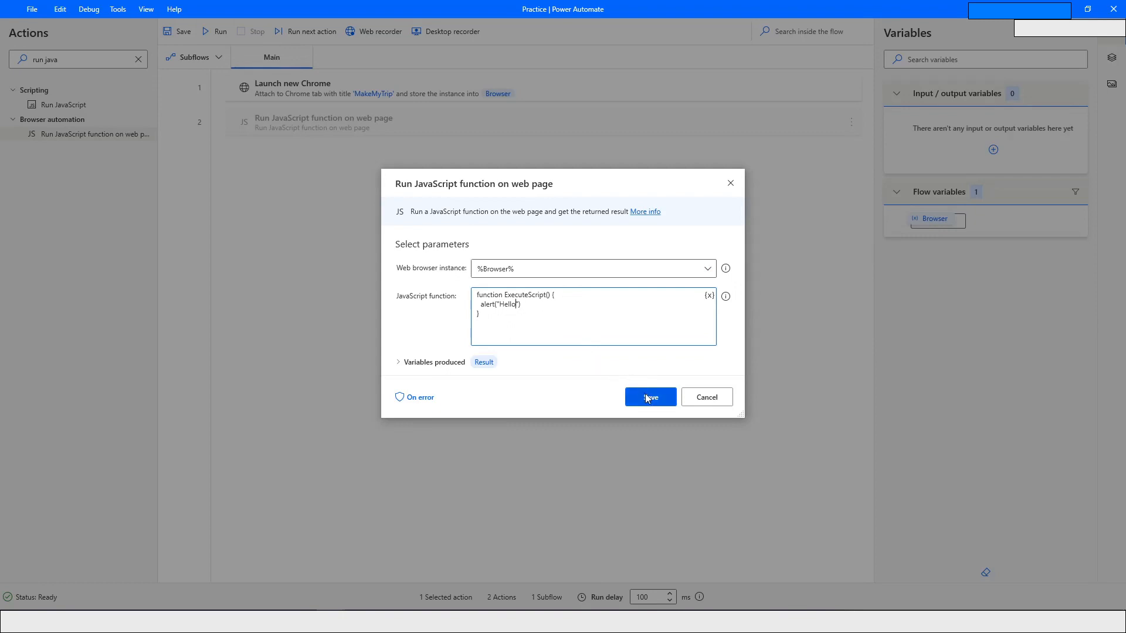
left_click(649, 397)
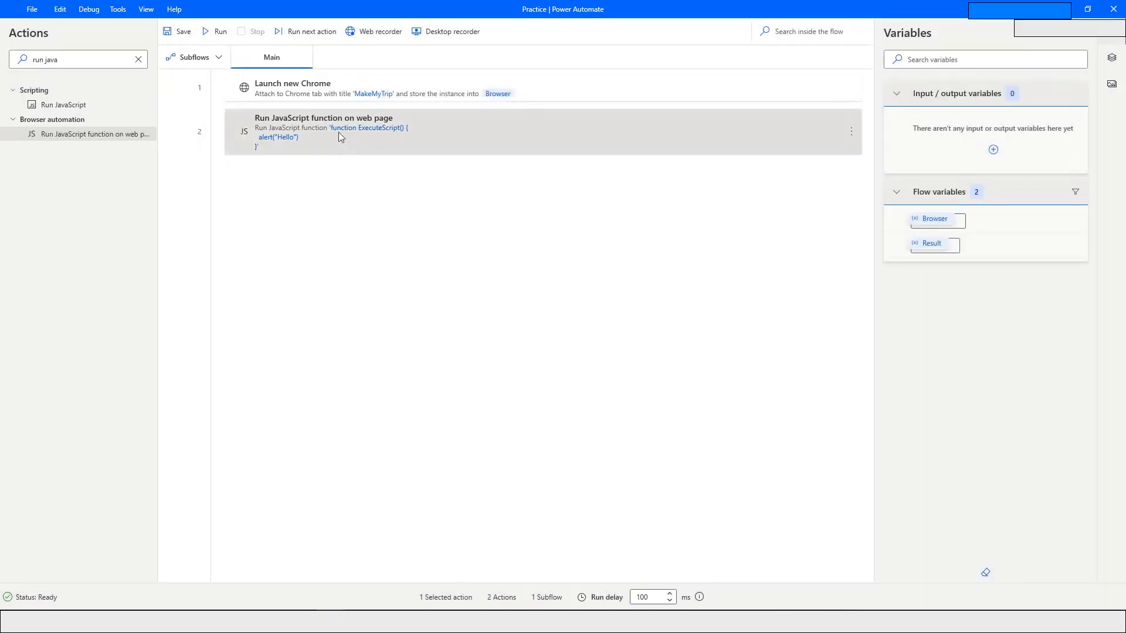
left_click(215, 31)
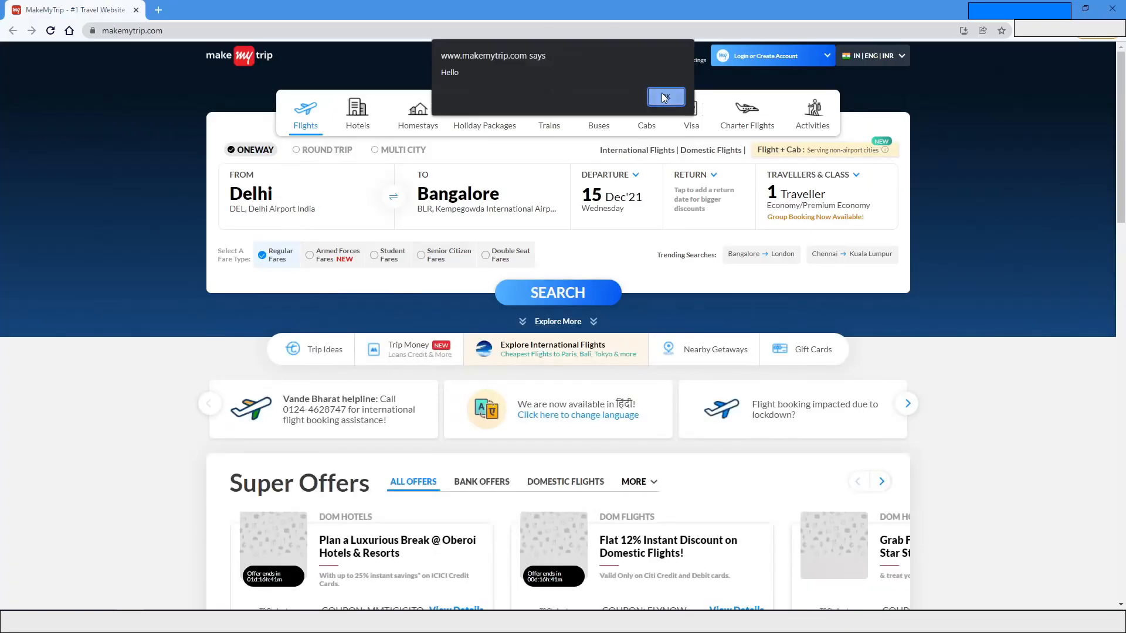
left_click(664, 97)
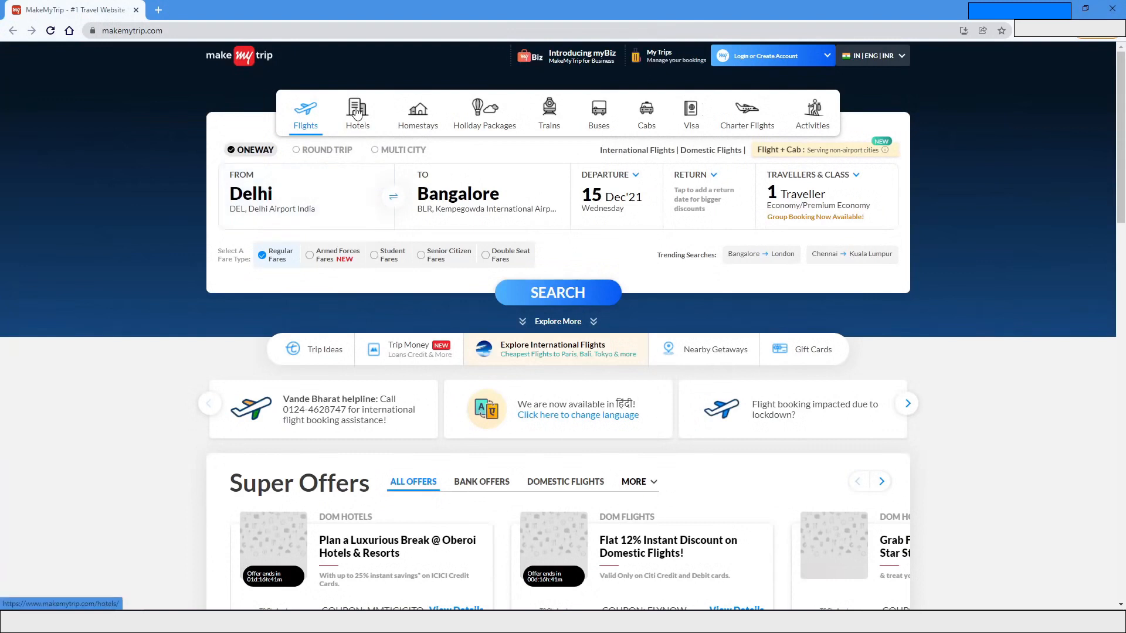
Inspect the Hotels menu item's menu_Hotels li element, then show the Console.
right_click(357, 111)
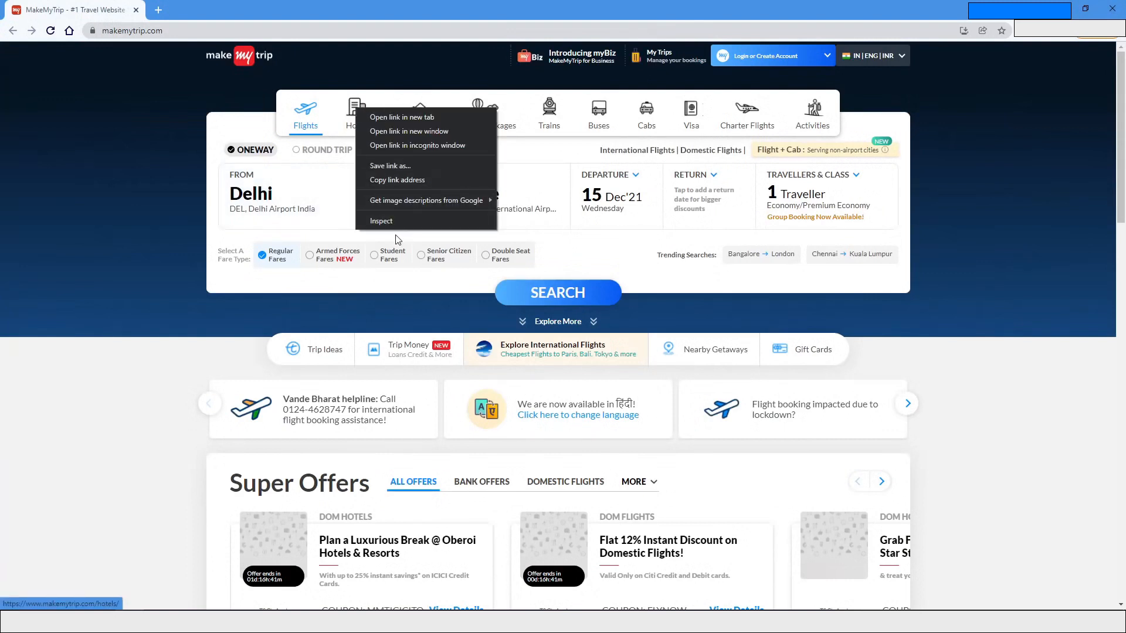
mouse_move(184, 221)
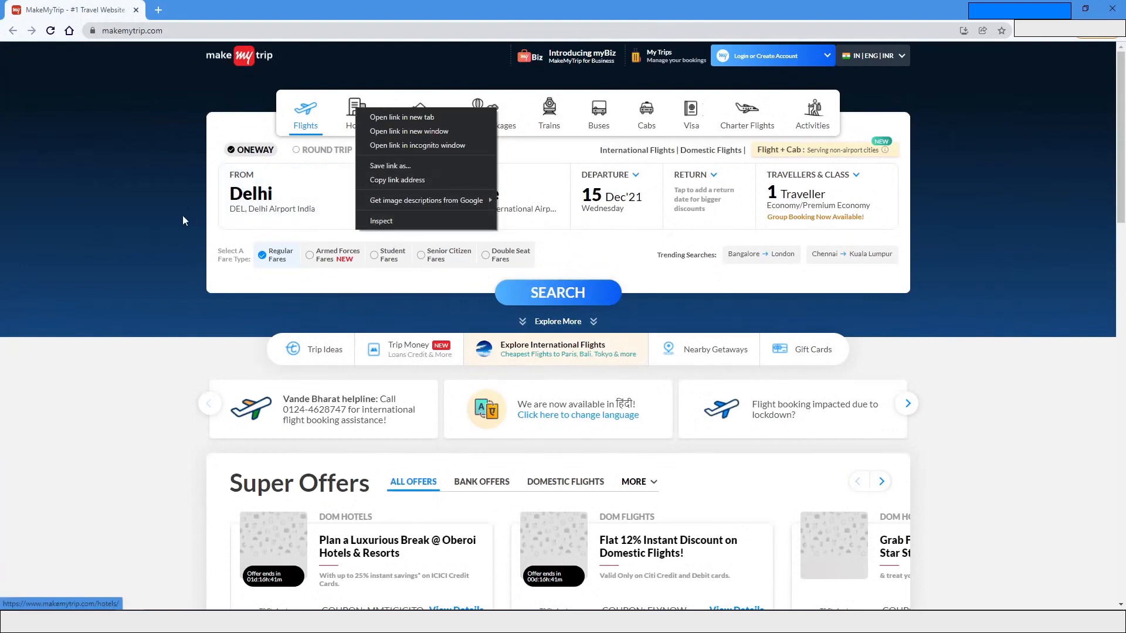
mouse_move(323, 194)
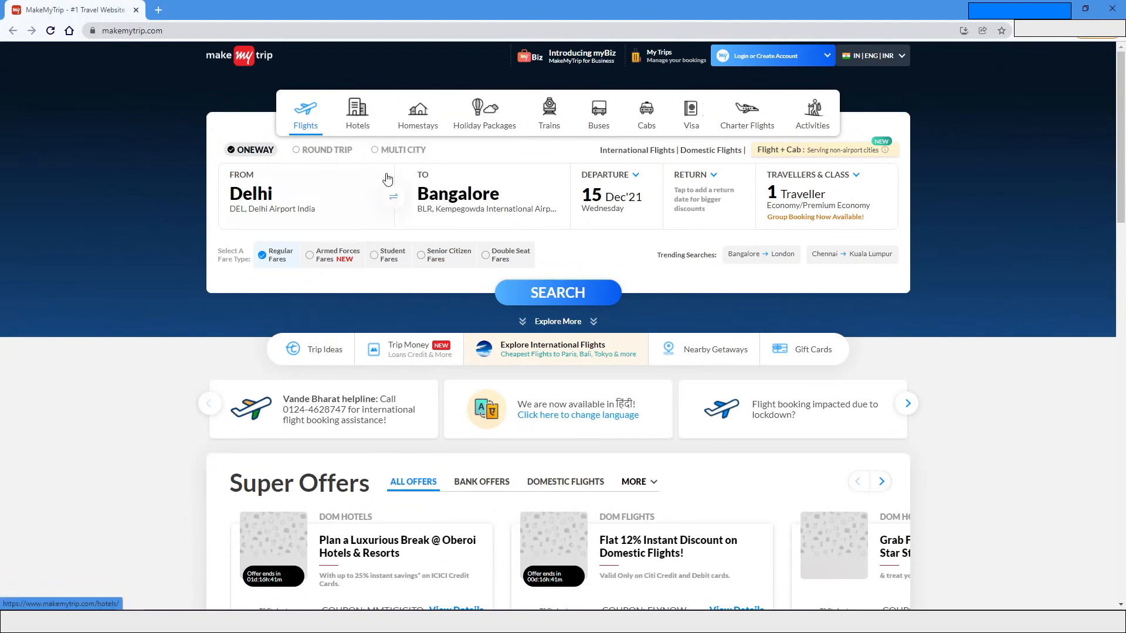
mouse_move(391, 221)
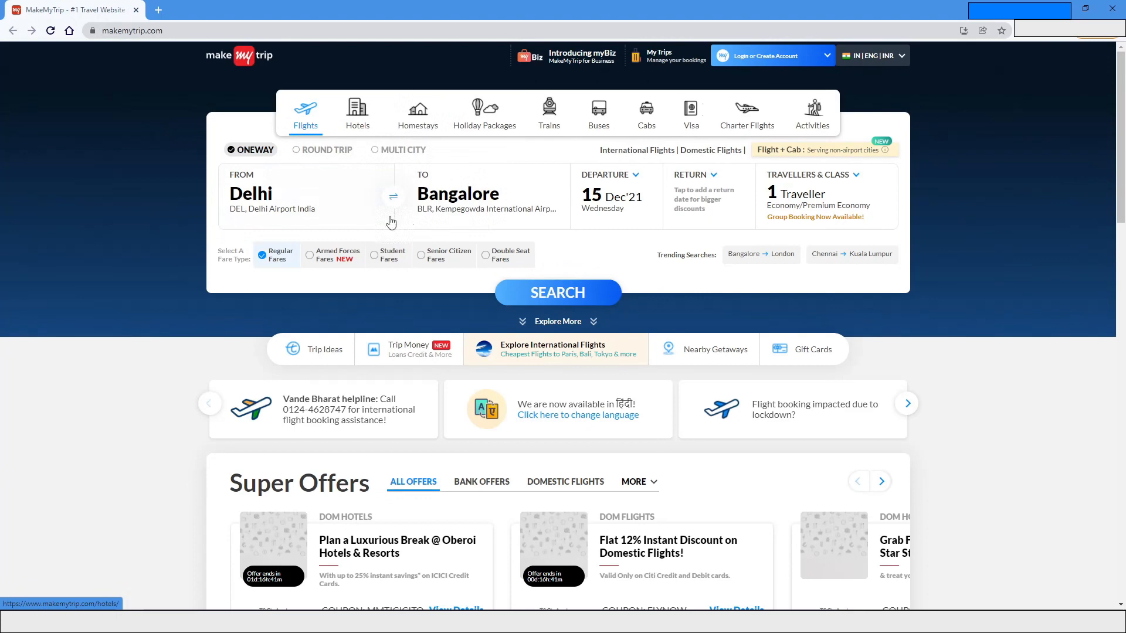
key("F12")
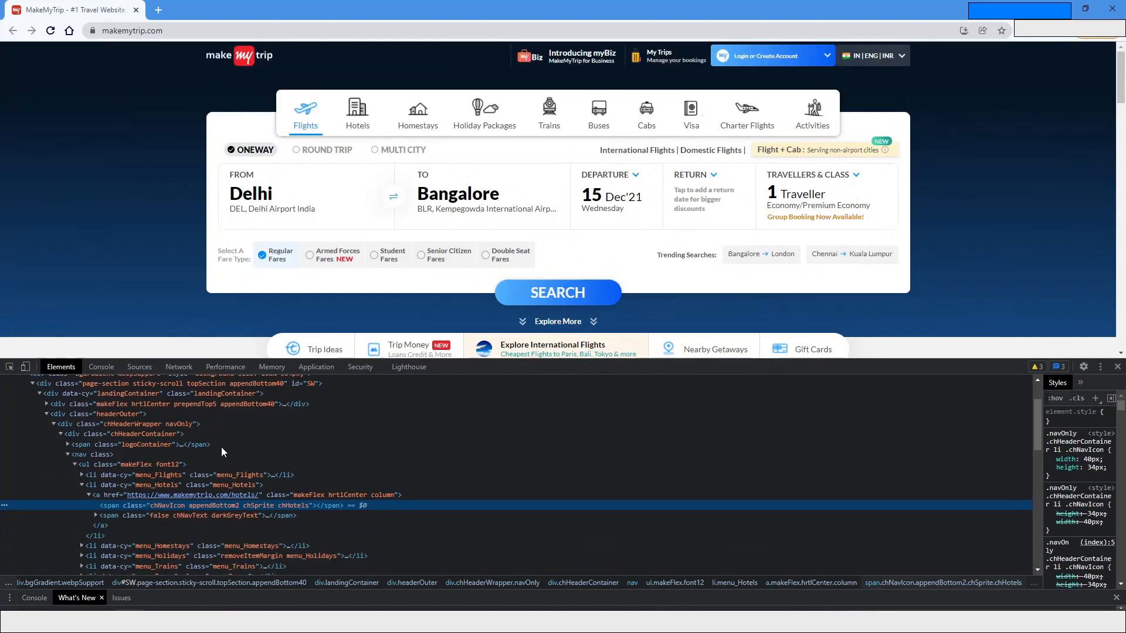
mouse_move(157, 505)
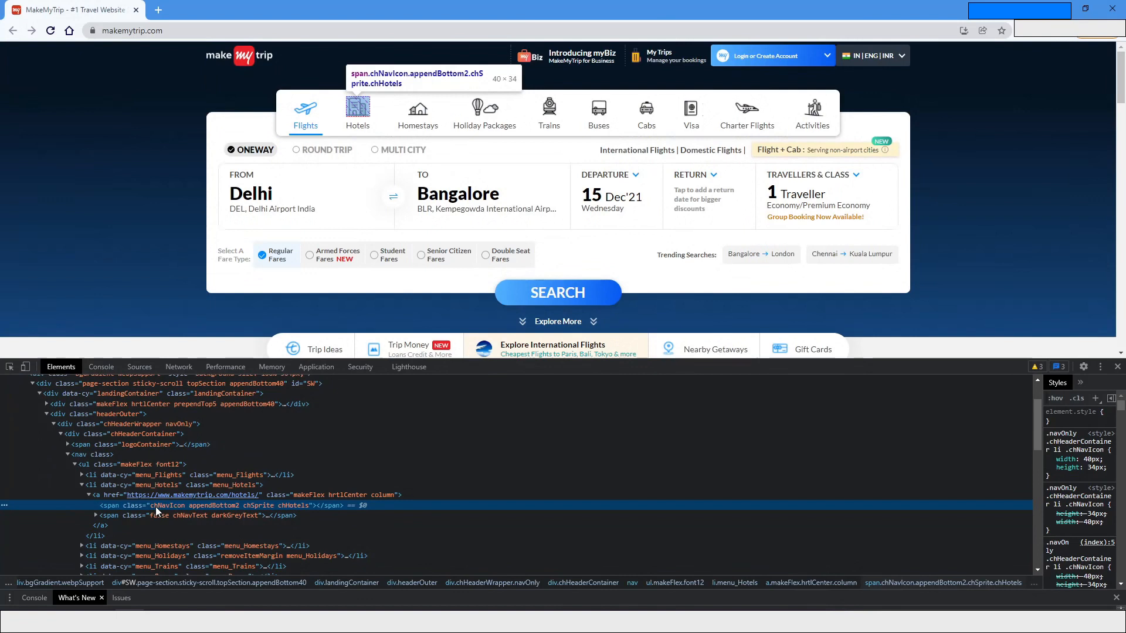
mouse_move(330, 148)
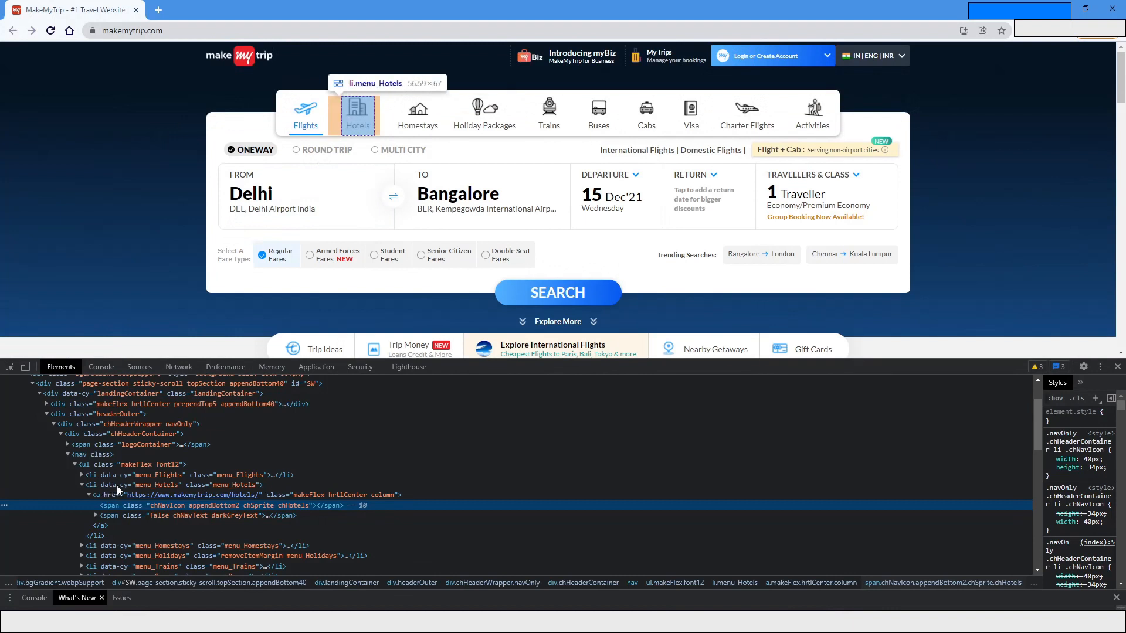
mouse_move(165, 486)
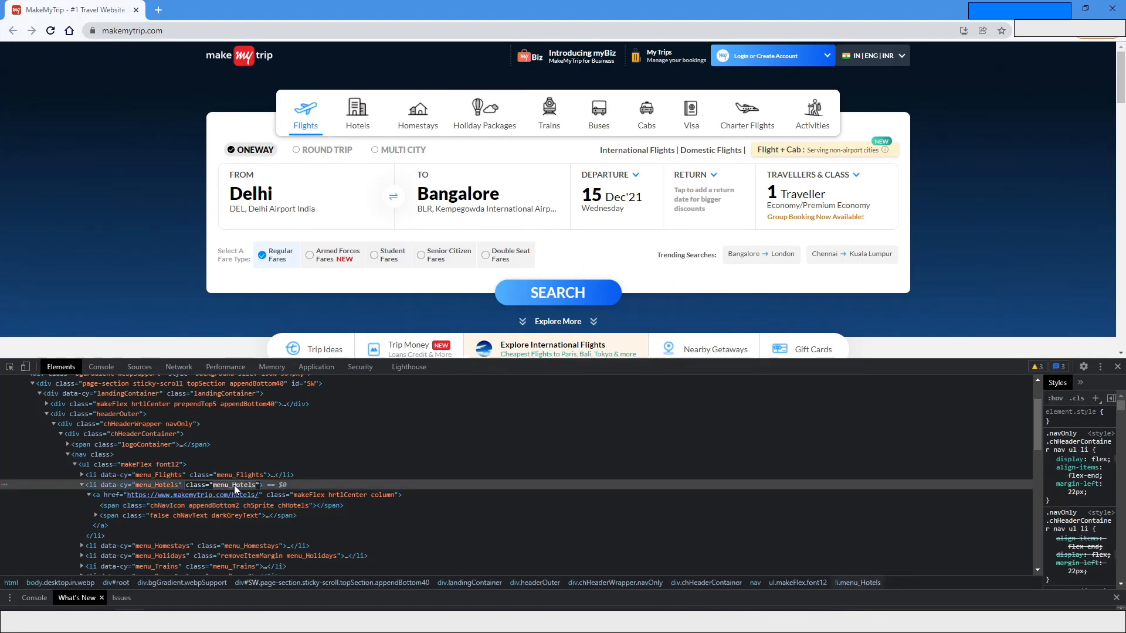
mouse_move(189, 455)
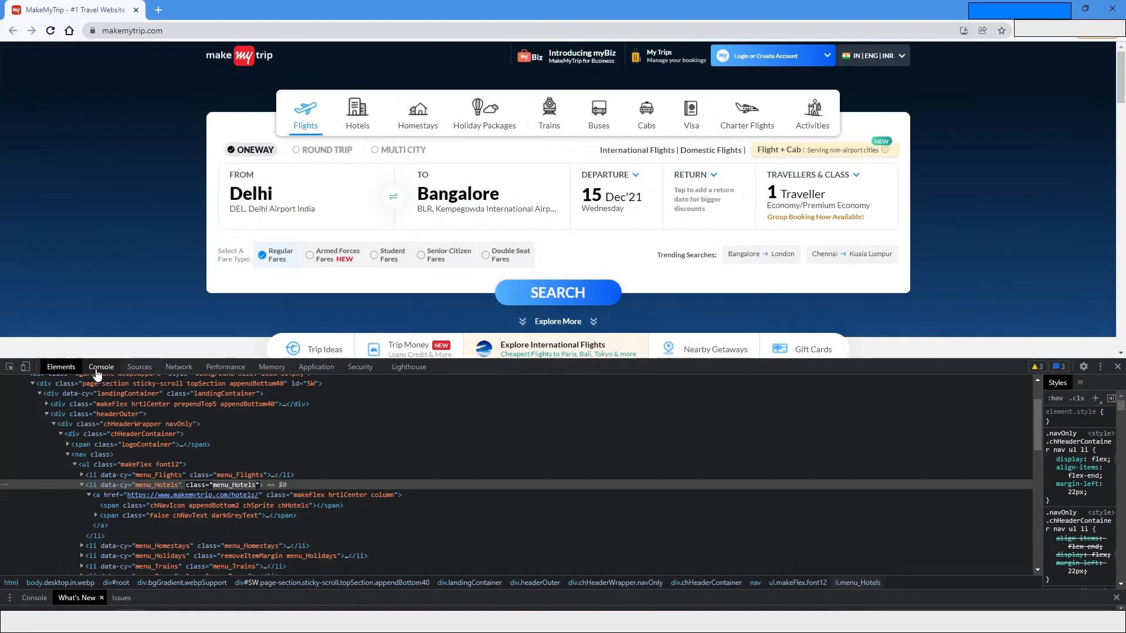
left_click(100, 367)
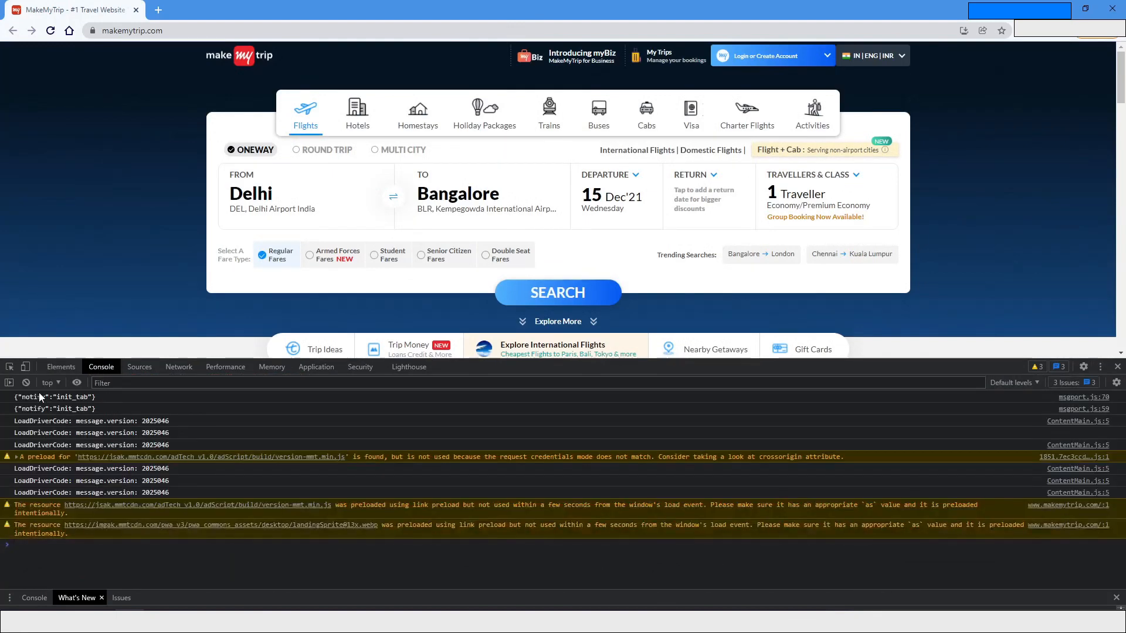
Clear the console and run document.getElementsByClassName("menu_Hotels")[0].click().
left_click(25, 382)
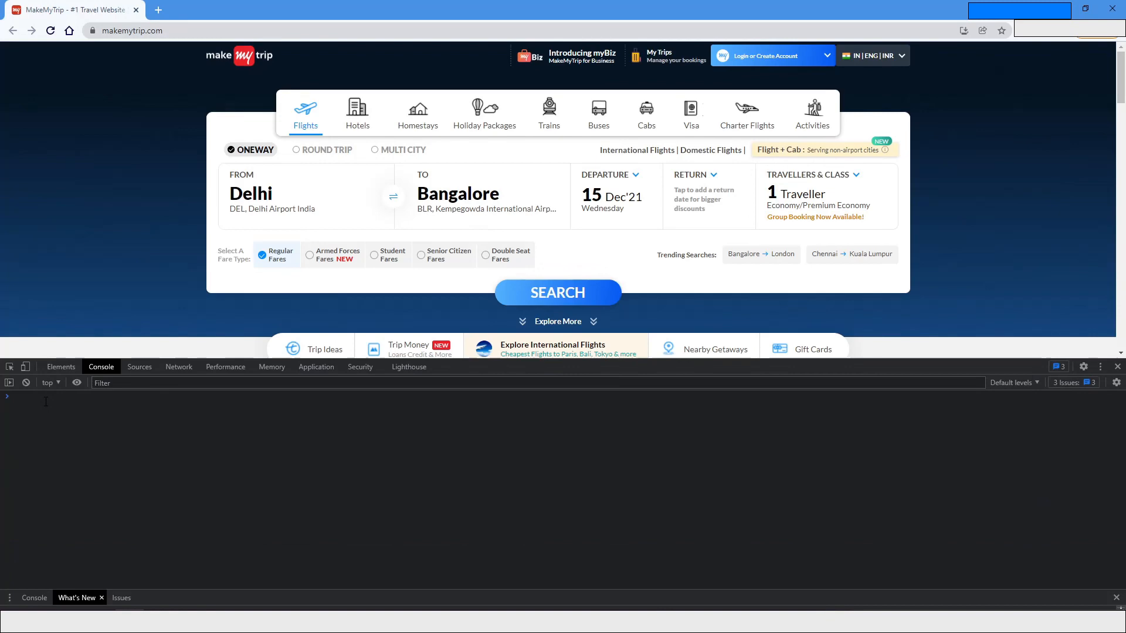
type("document")
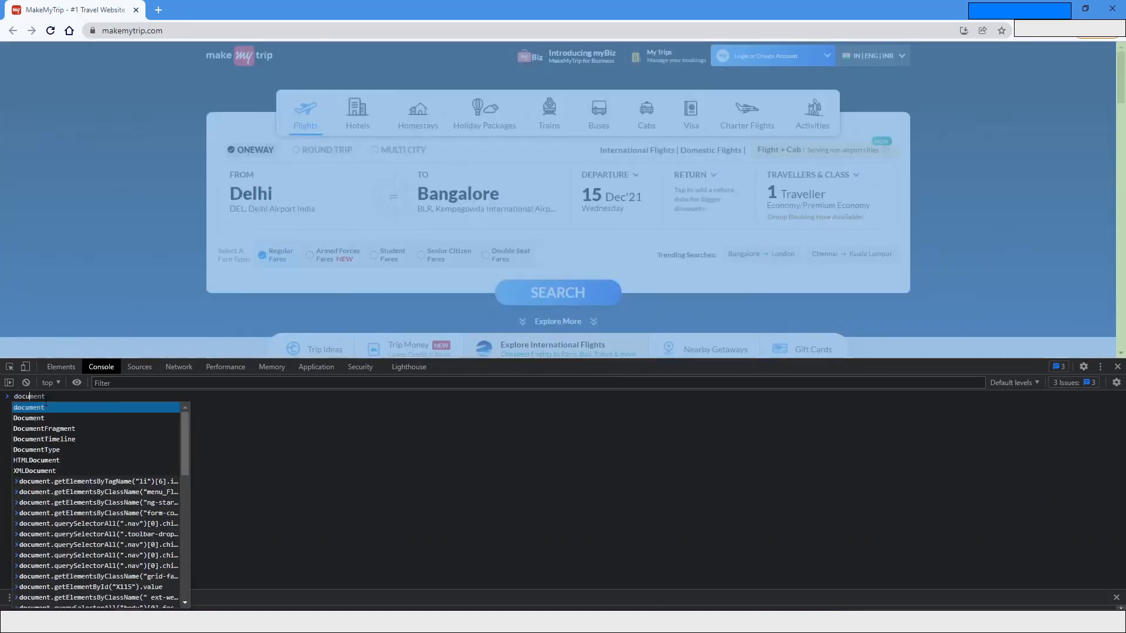
type(".ge")
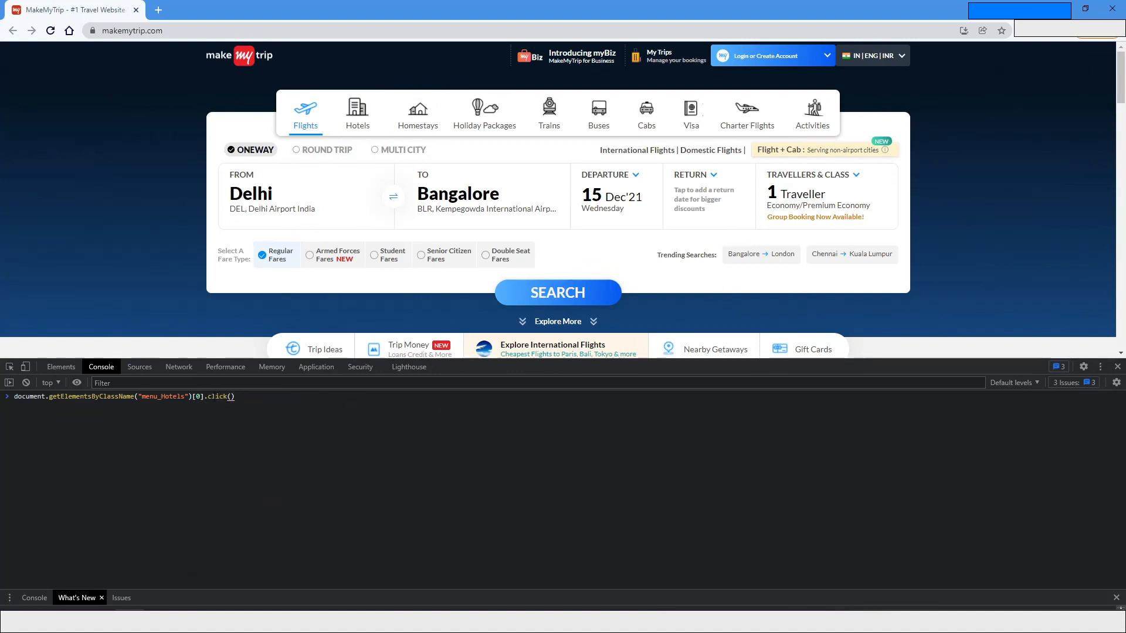
key("Return")
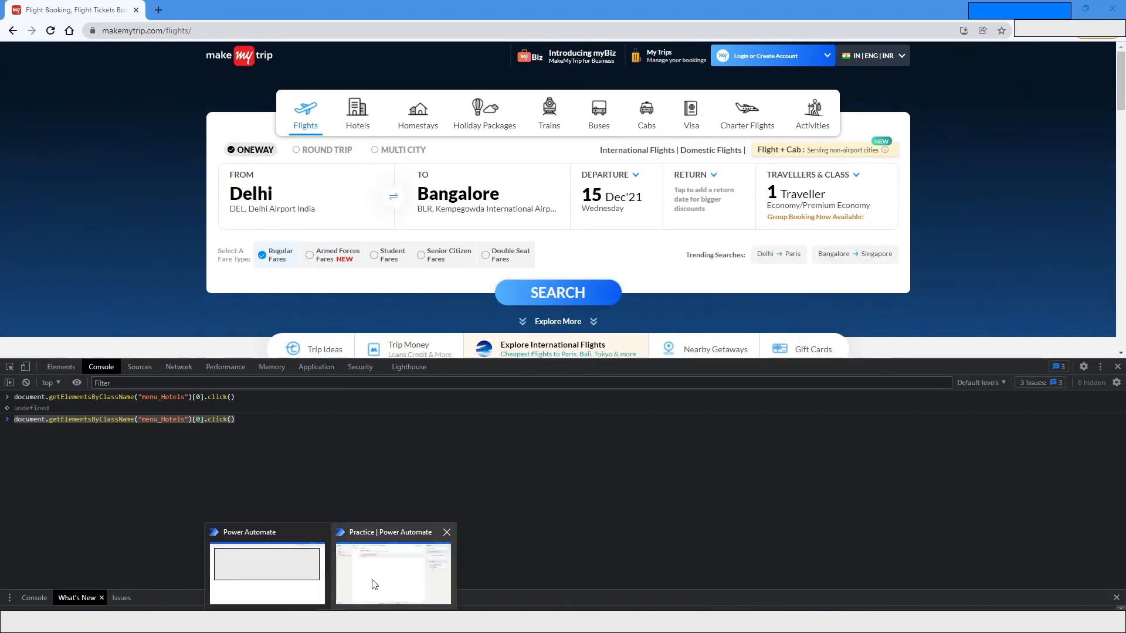
Replace the action's script with document.getElementsByClassName("menu_Hotels")[0].click() and save.
left_click(392, 572)
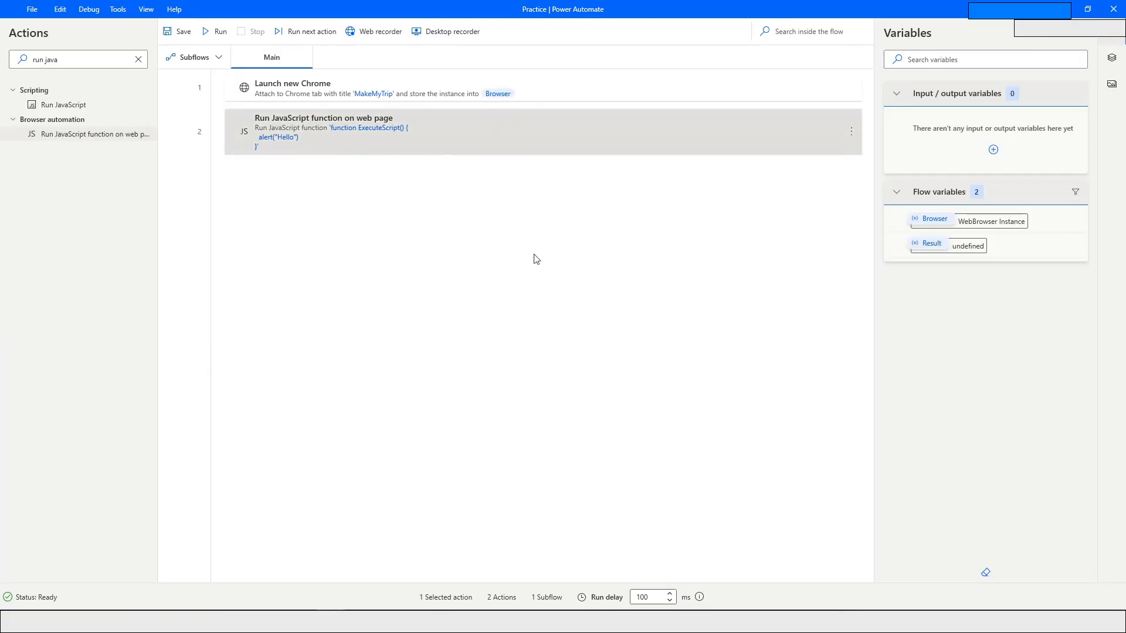
double_click(323, 132)
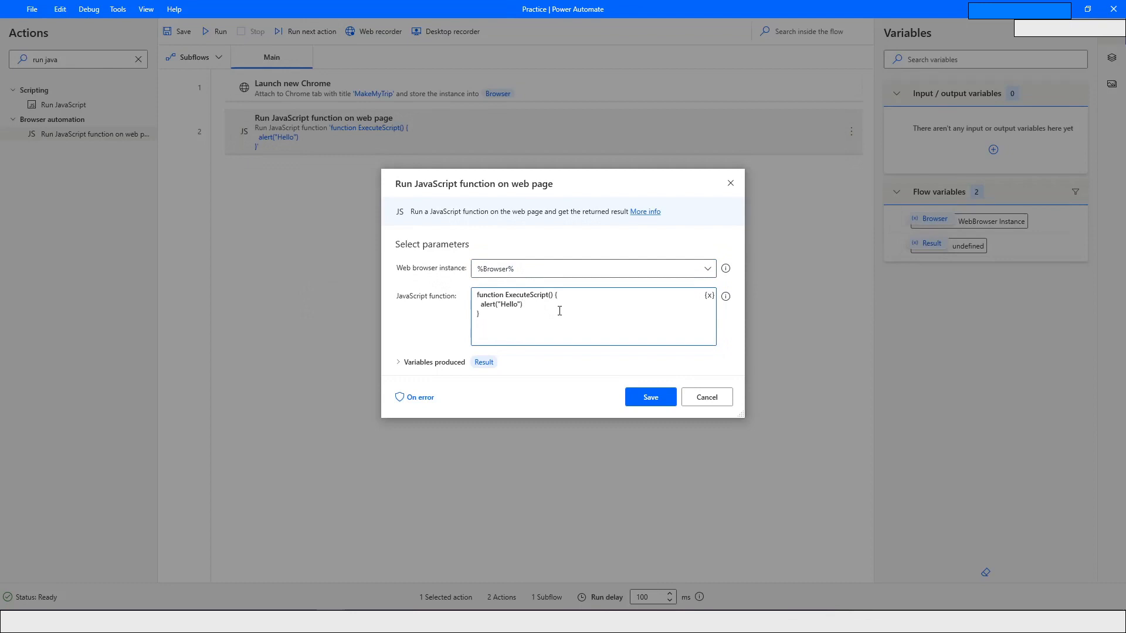
type("document.getElementsByClassName(\"menu_Hotels\")[0].click()")
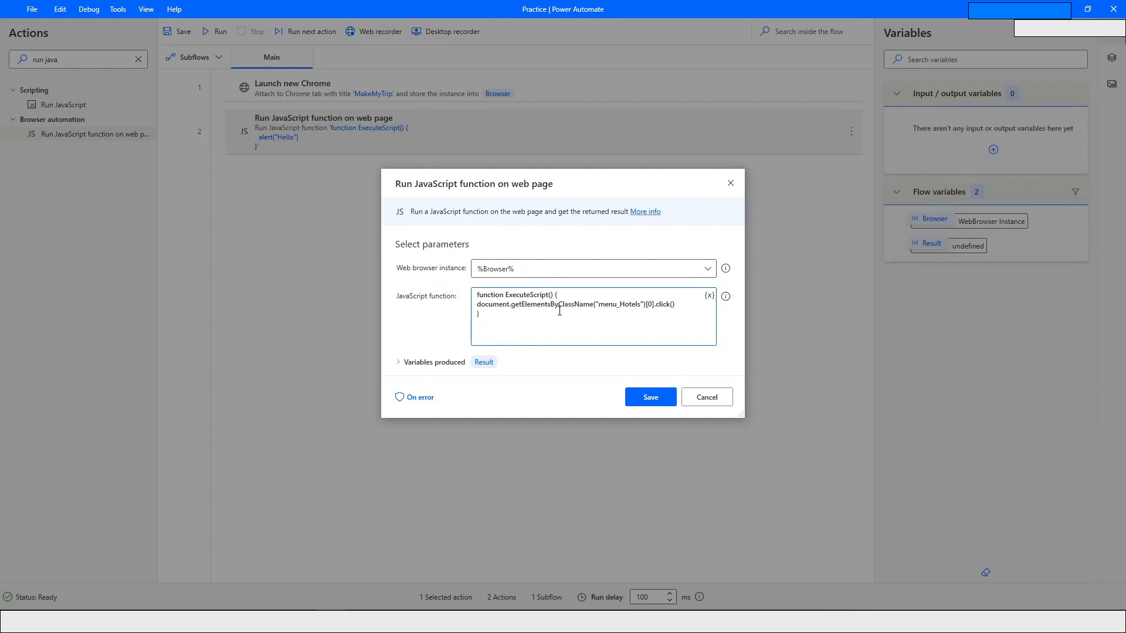
left_click(649, 397)
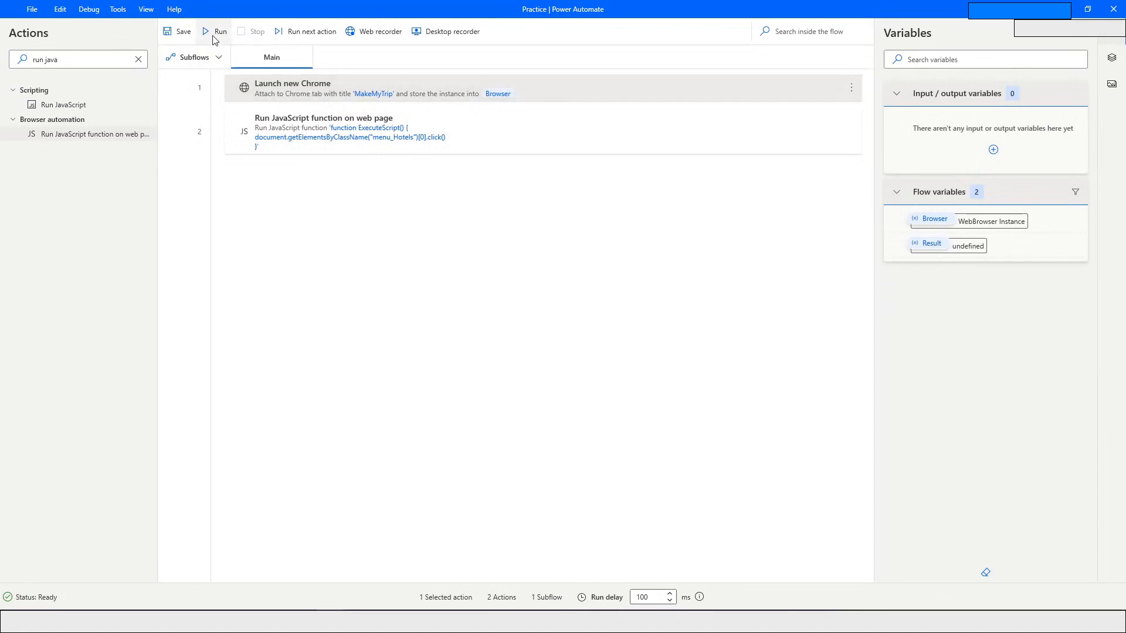
Run the flow so Chrome switches to the Hotels tab, then close DevTools.
left_click(215, 31)
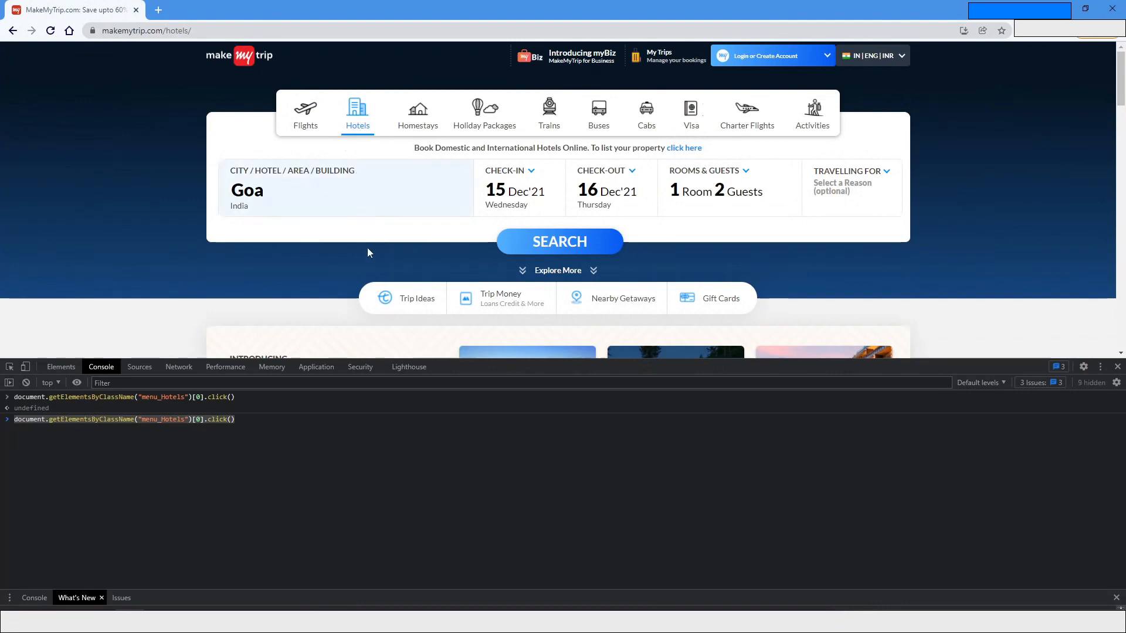
mouse_move(325, 281)
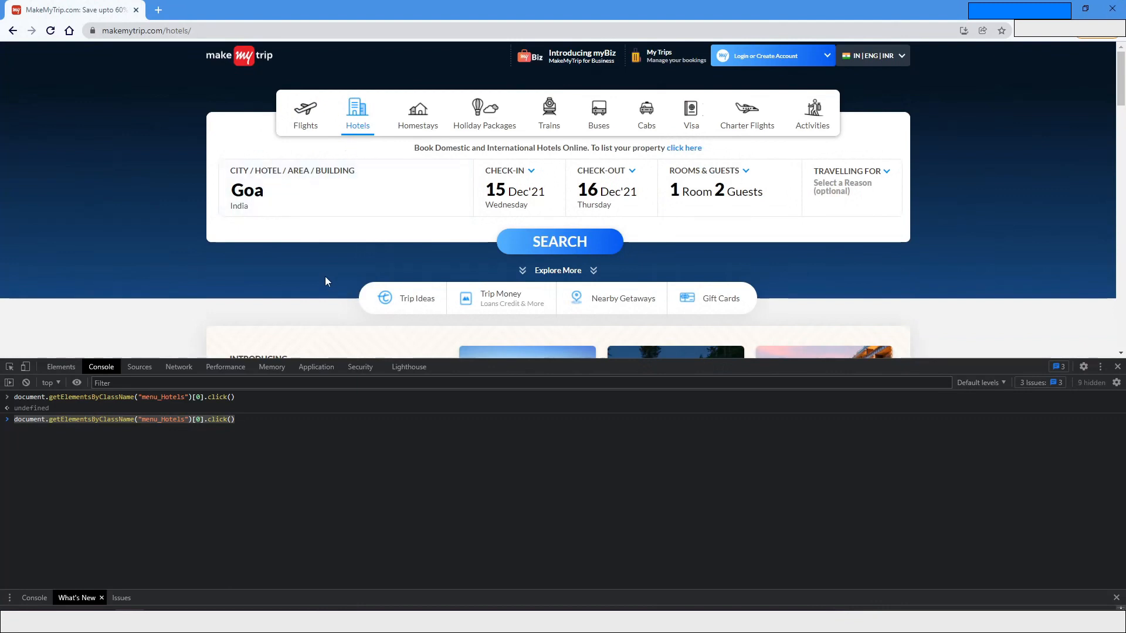
mouse_move(980, 303)
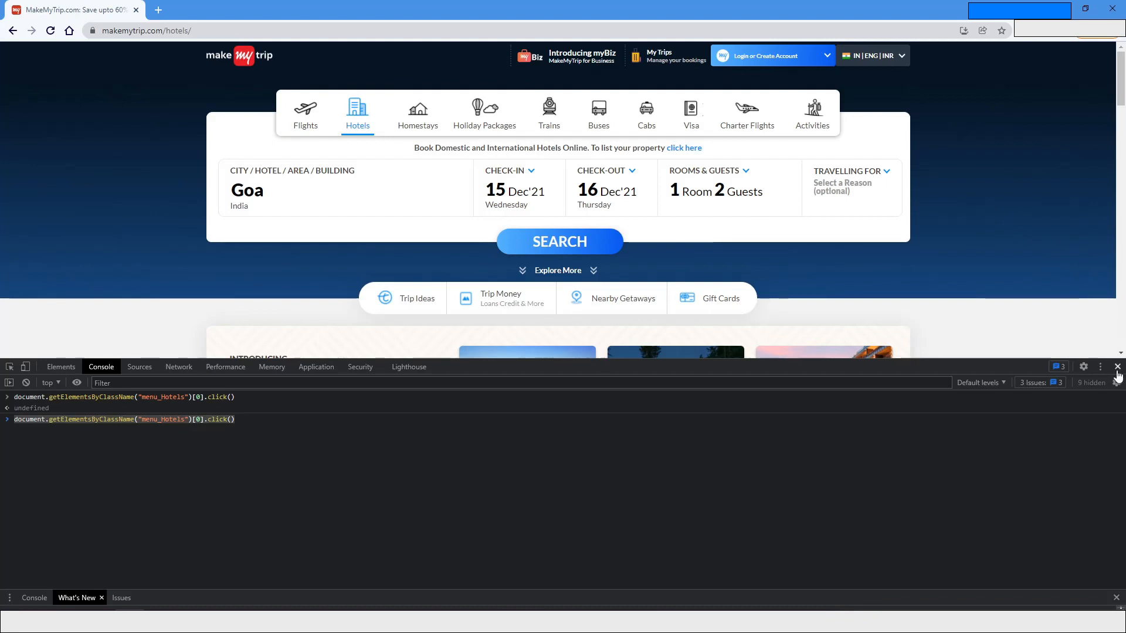
left_click(1117, 368)
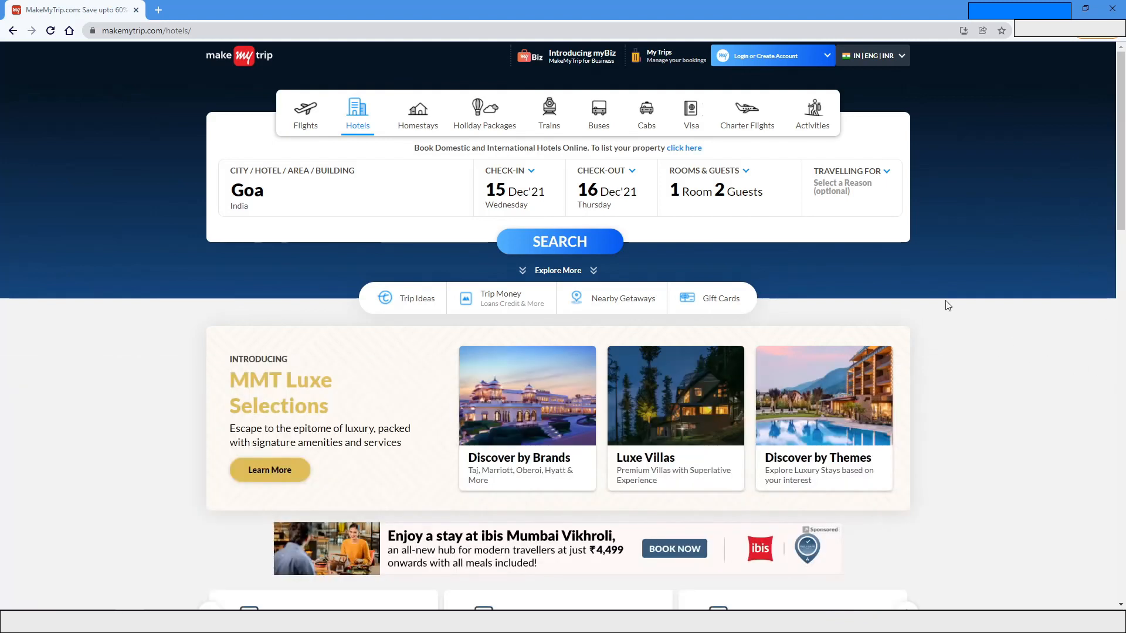